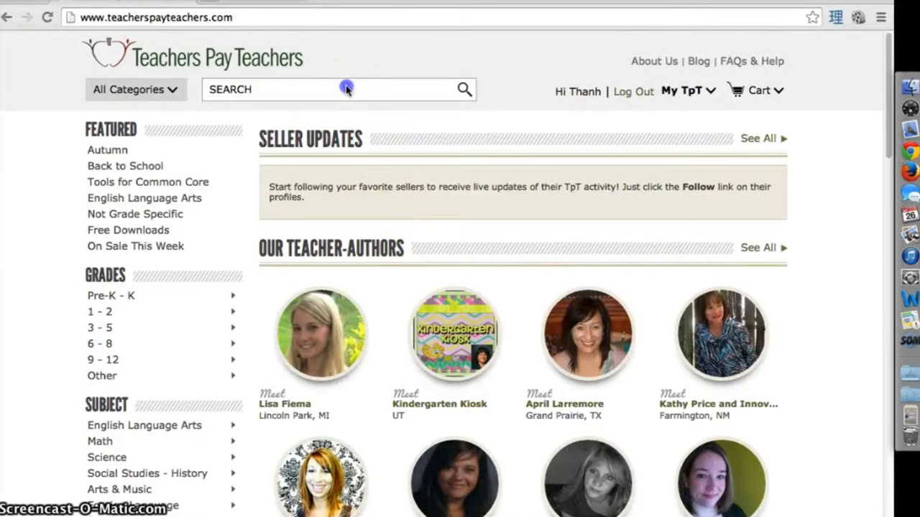
Step: Search Teachers Pay Teachers for 'book project' and browse the 5,280 matching results
type("book")
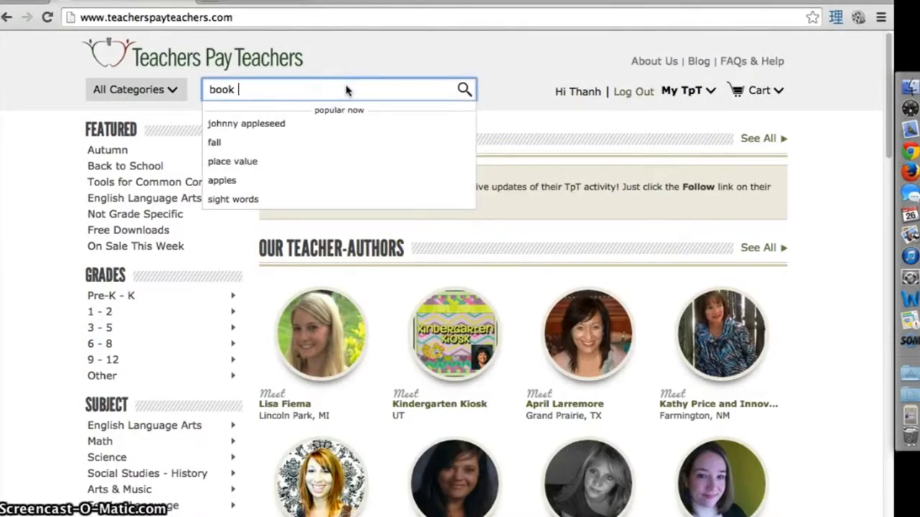
type("project")
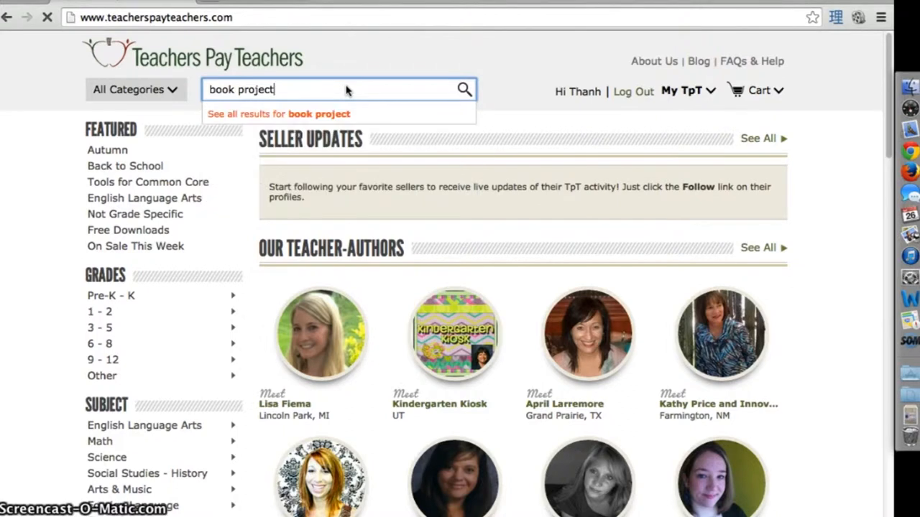
left_click(464, 89)
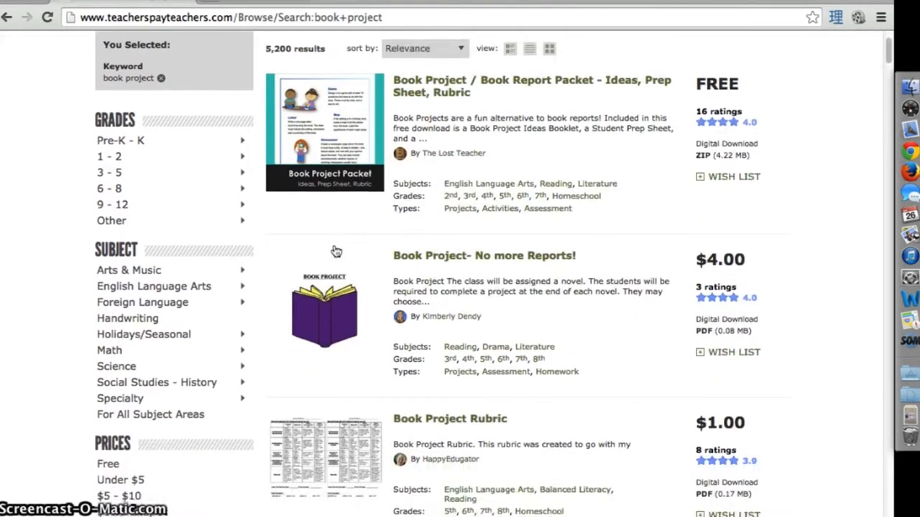
scroll("down", 3)
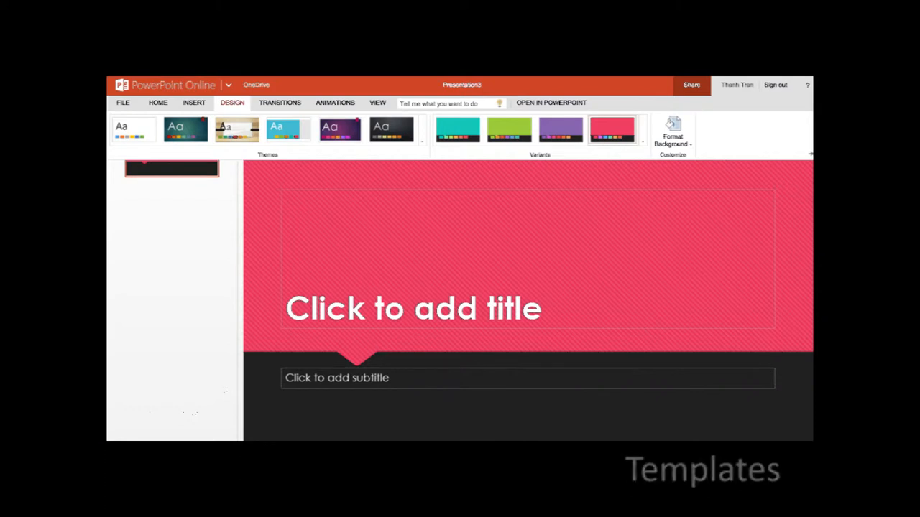
left_click(702, 468)
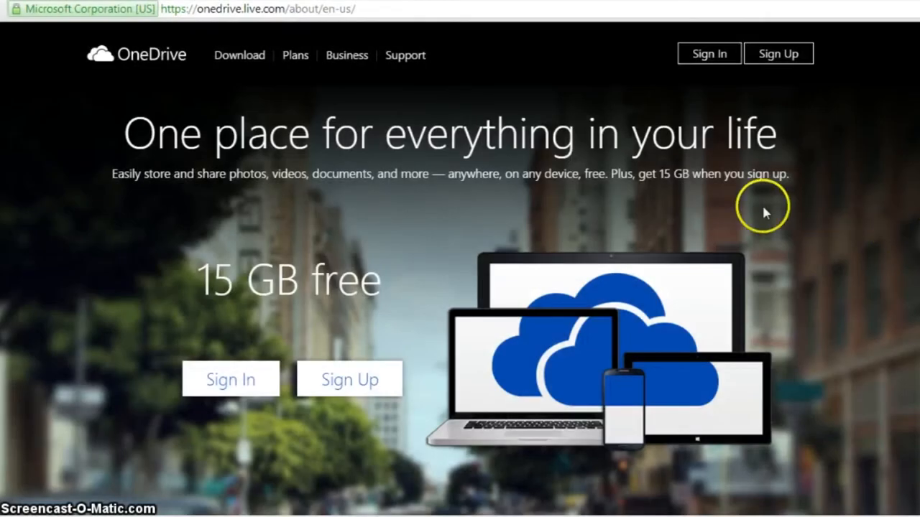
mouse_move(710, 53)
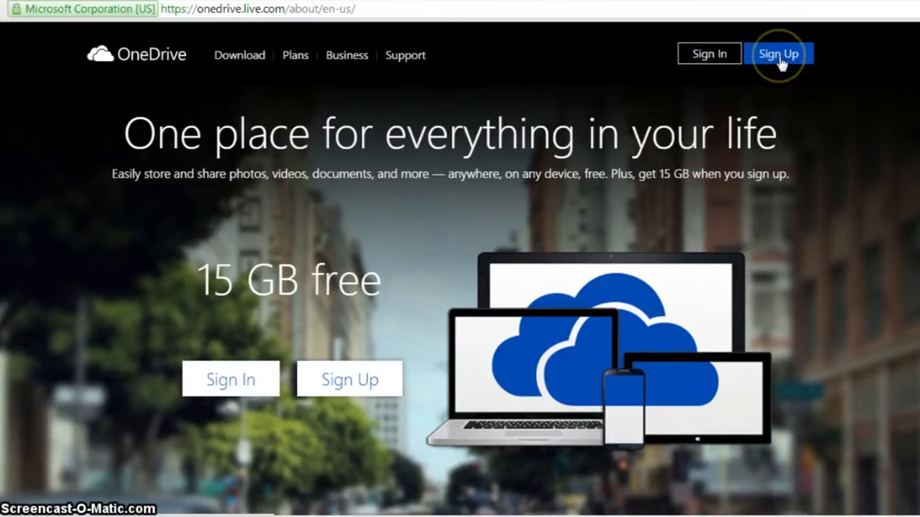
Step: Sign up for a free personal Microsoft account and submit the completed details to create it
left_click(779, 53)
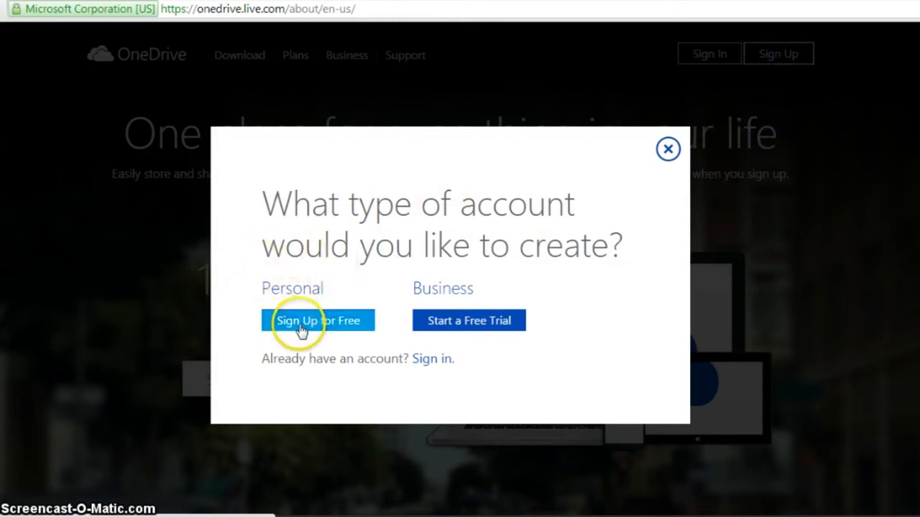
left_click(318, 320)
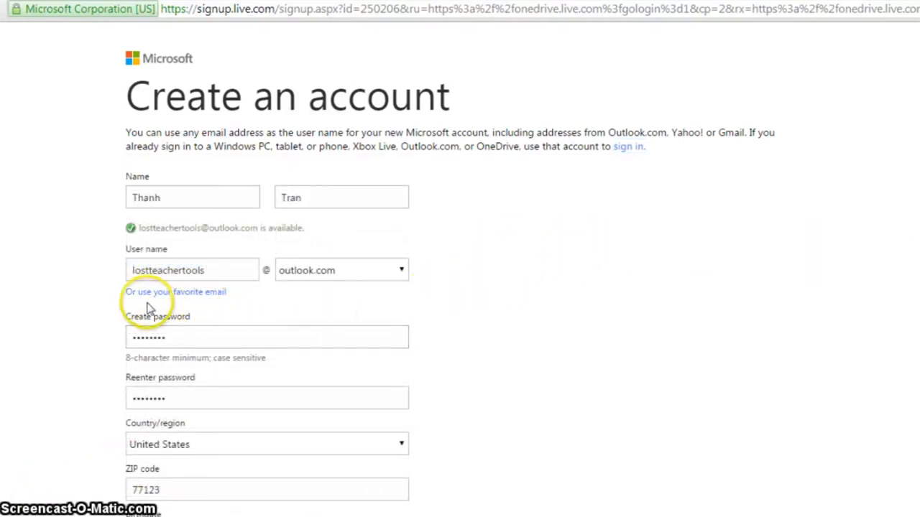
mouse_move(529, 319)
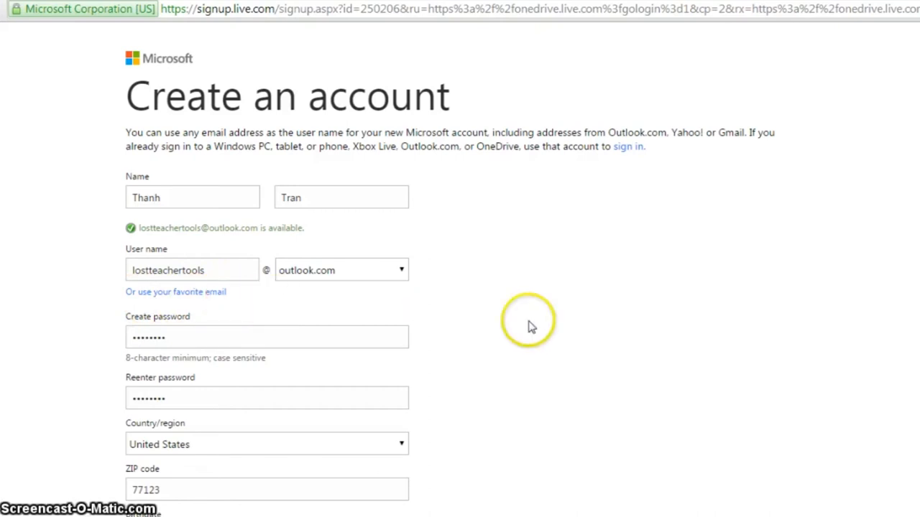
scroll("down", 3)
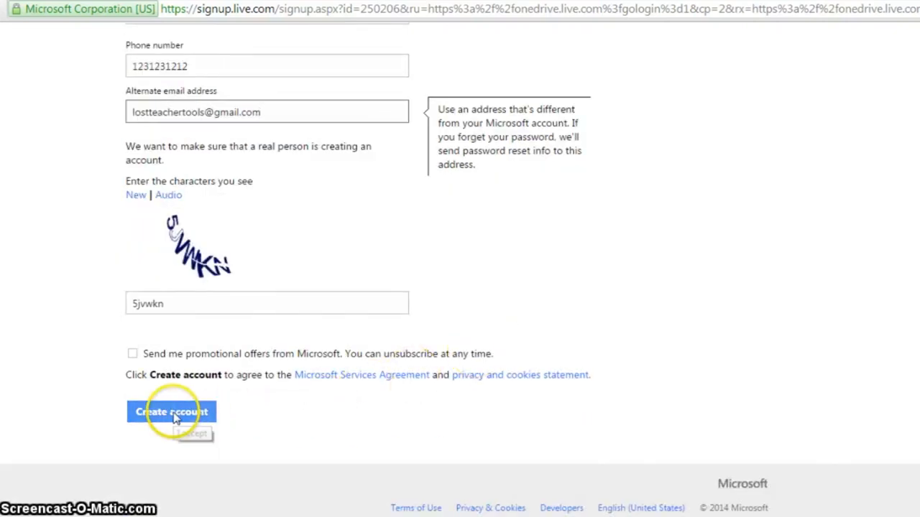
left_click(171, 411)
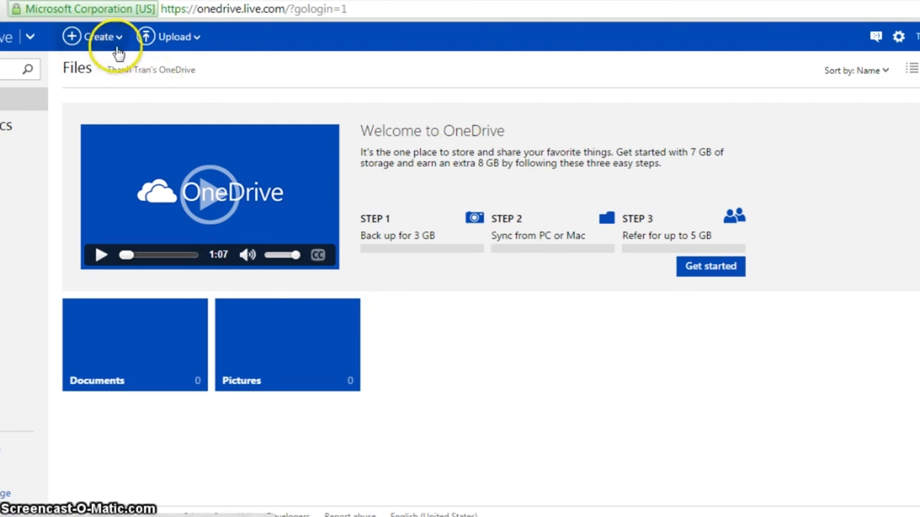
Step: Expand Create in OneDrive Files to list new item types, including PowerPoint presentation
left_click(98, 38)
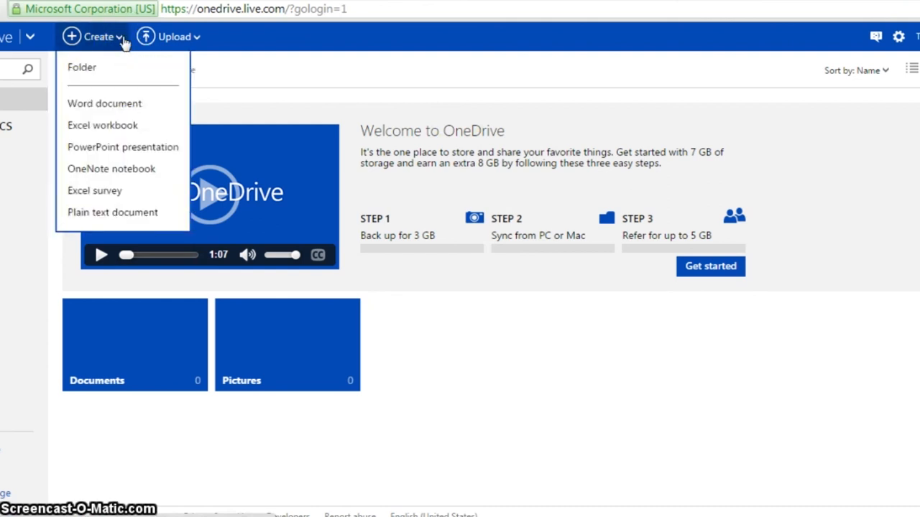